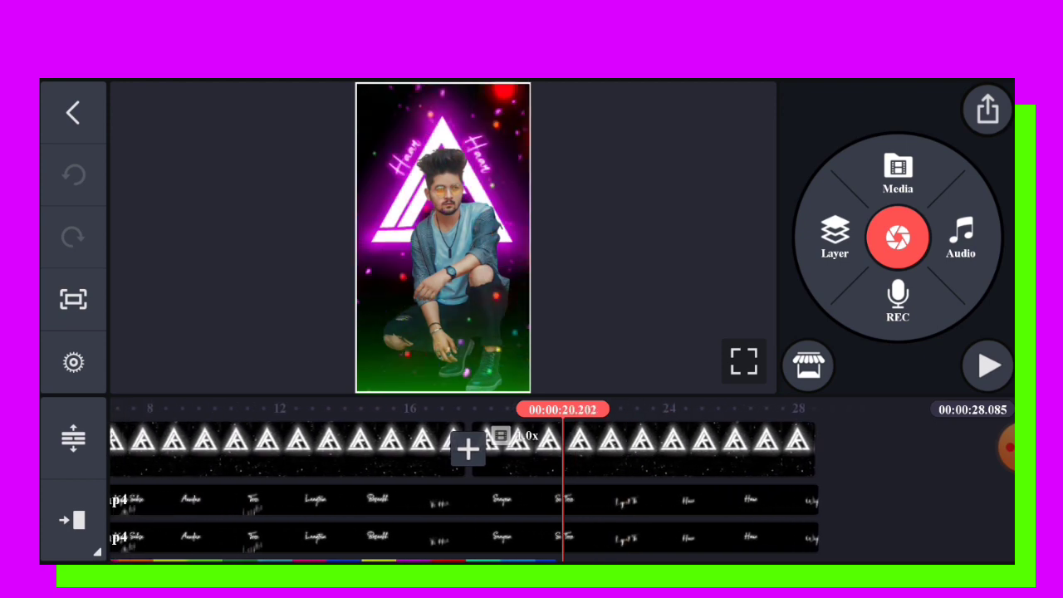
- Exit the finished neon triangle project back to the KineMaster home screen
{"action": "left_click", "coordinate": [73, 112]}
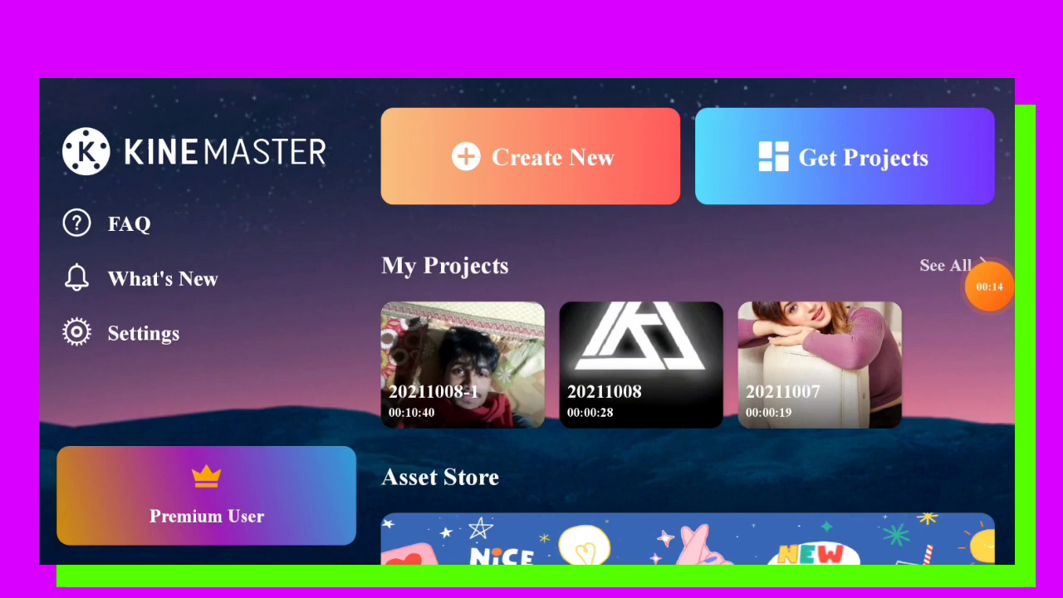
- Create a new empty project using the vertical 9:16 aspect ratio
{"action": "left_click", "coordinate": [529, 156]}
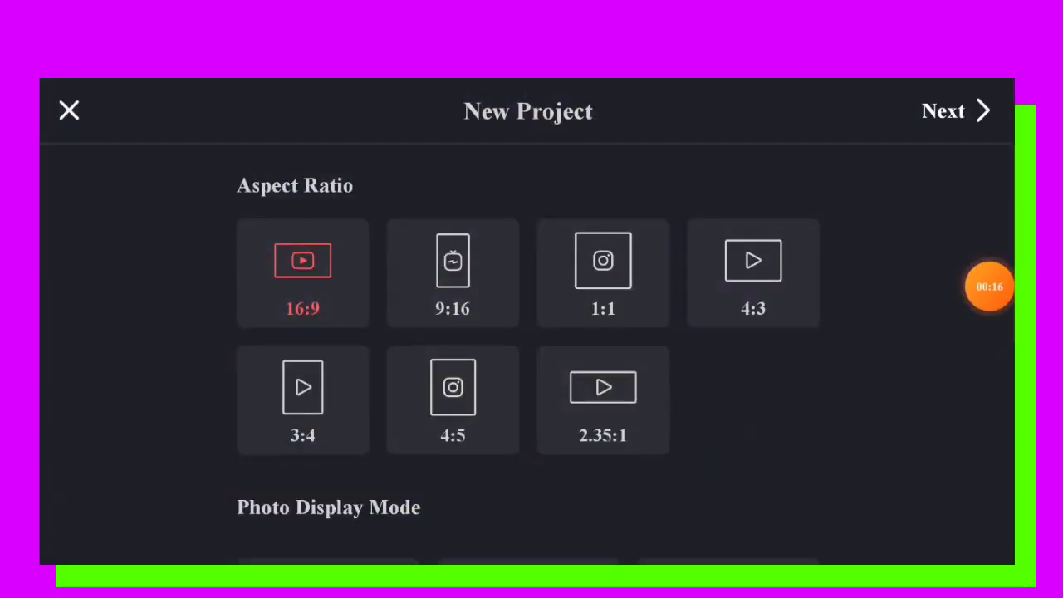
{"action": "mouse_move", "coordinate": [914, 153]}
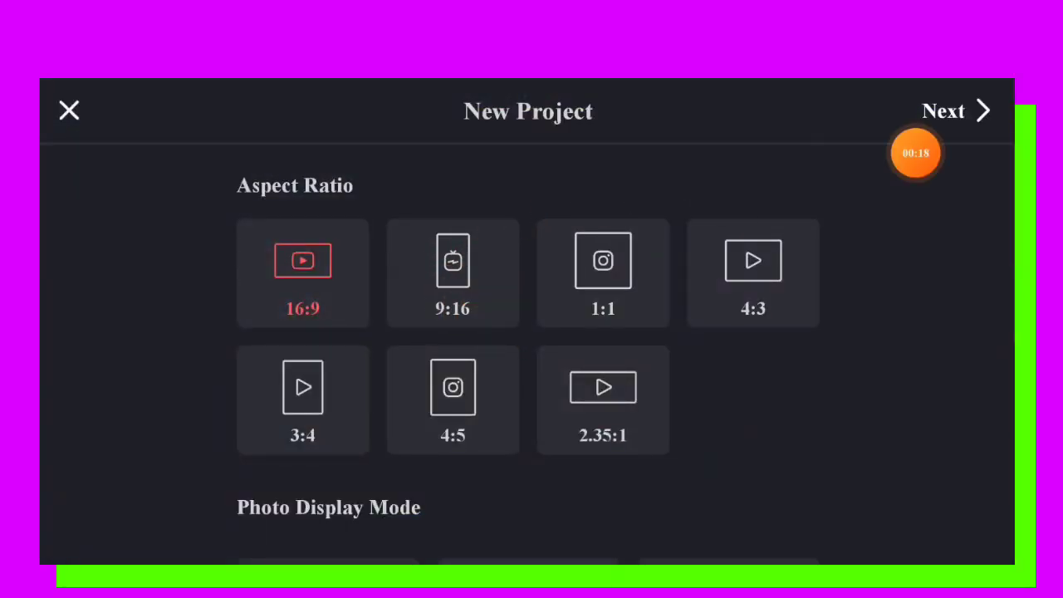
{"action": "left_click", "coordinate": [453, 260]}
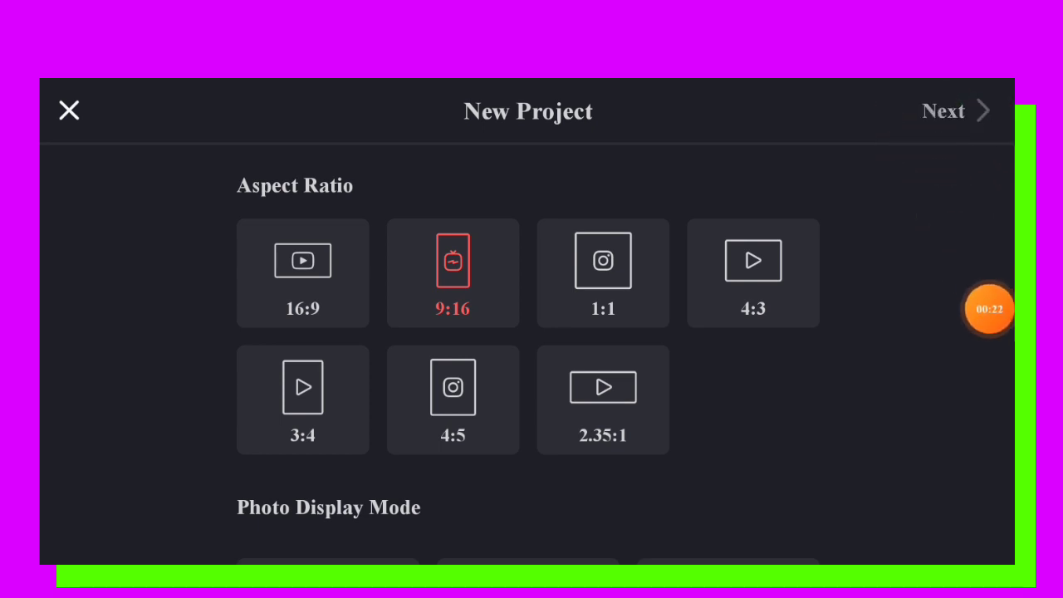
{"action": "left_click", "coordinate": [942, 110]}
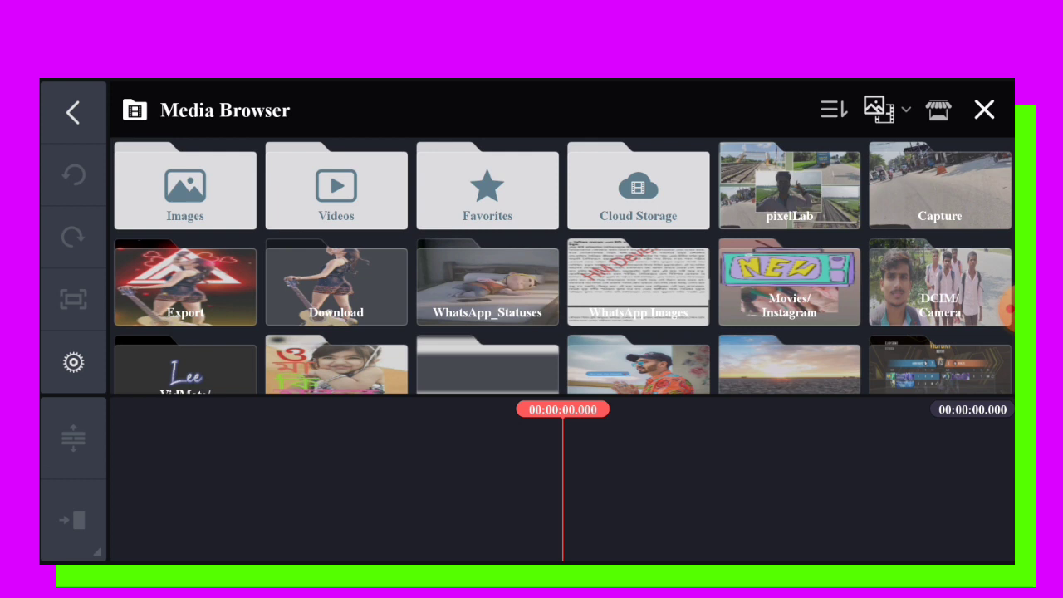
- Place the glowing triangle logo clip from the Download folder on the timeline
{"action": "left_click", "coordinate": [335, 284]}
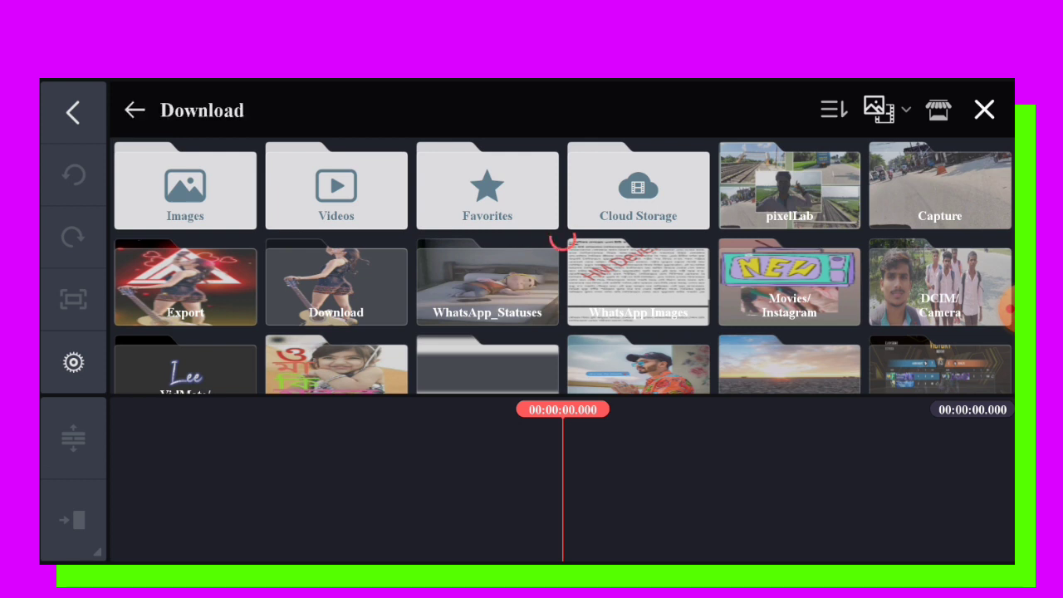
{"action": "left_click", "coordinate": [335, 283]}
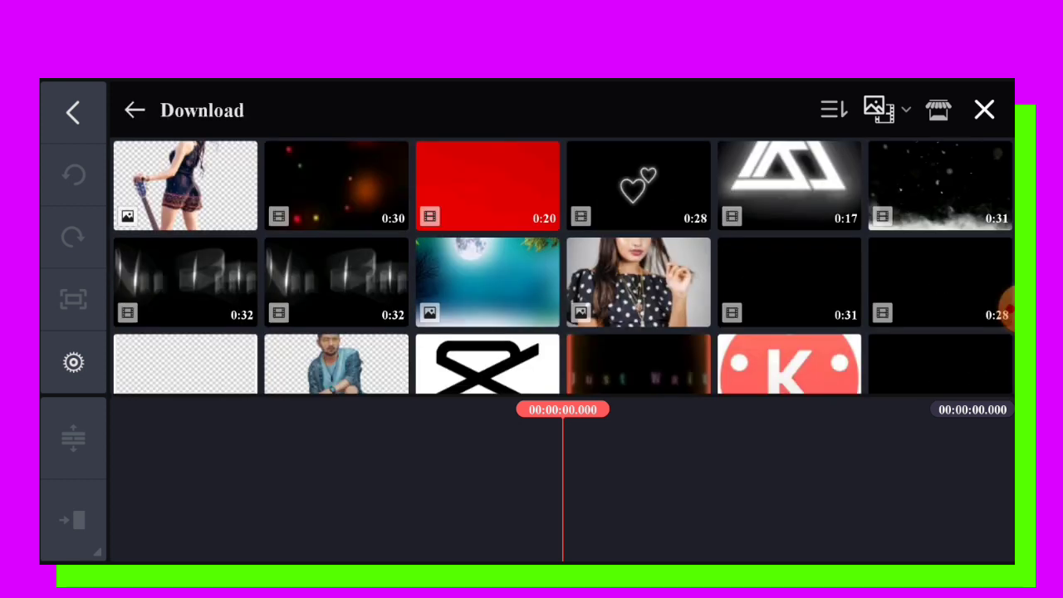
{"action": "left_click", "coordinate": [789, 182]}
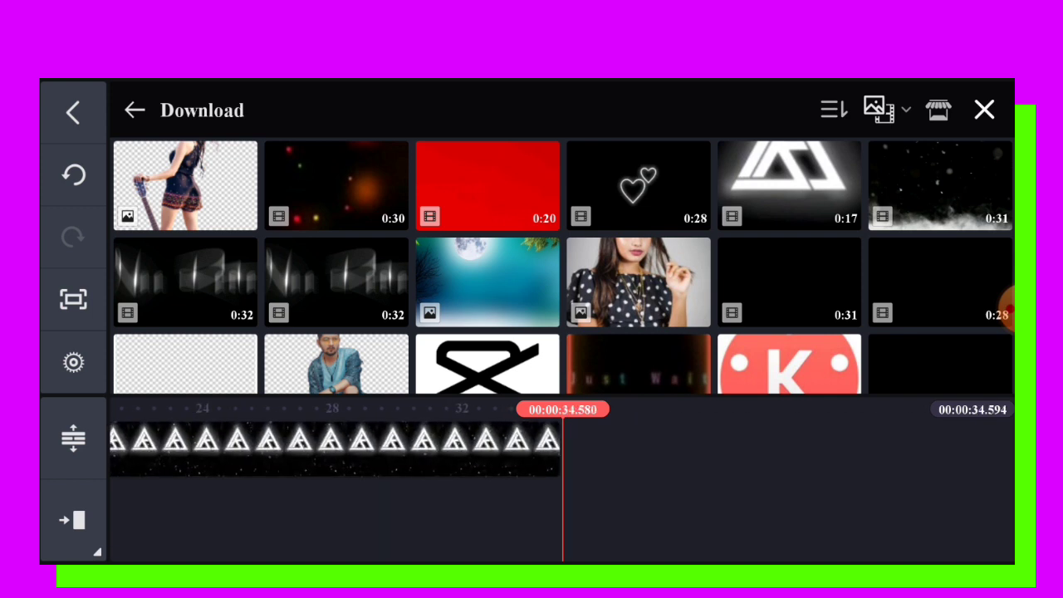
{"action": "left_click", "coordinate": [637, 185]}
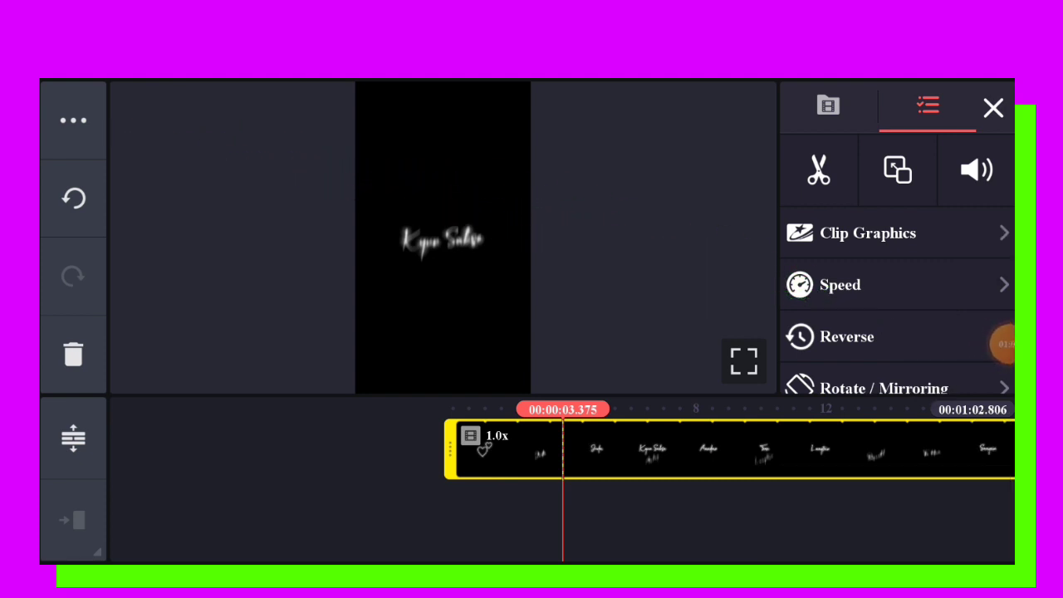
- Duplicate the lyric clip as a layer along the triangle's left edge and blend away its black background
{"action": "left_click", "coordinate": [896, 169]}
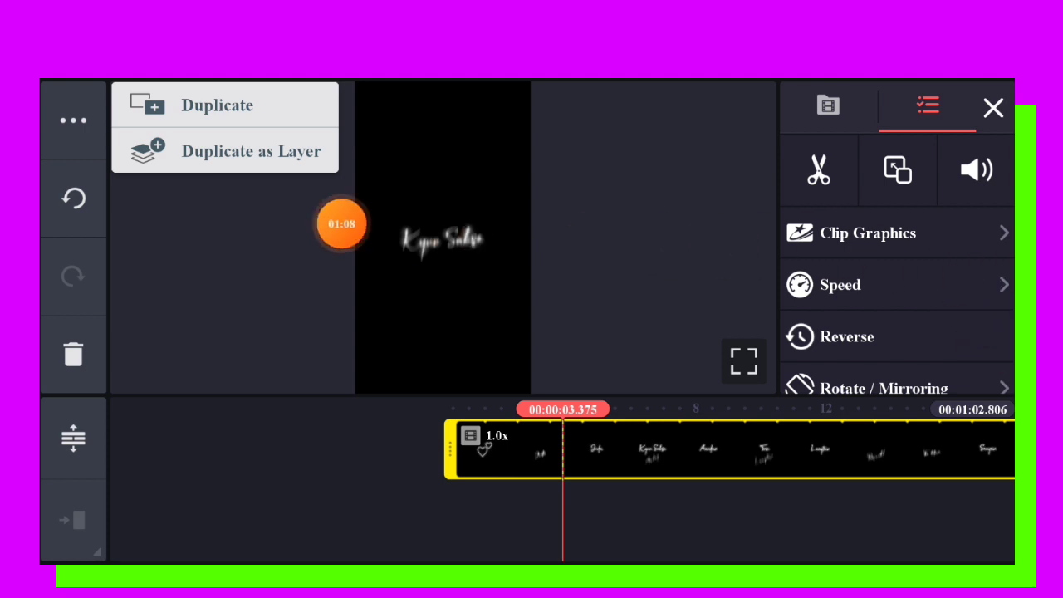
{"action": "left_click", "coordinate": [218, 104]}
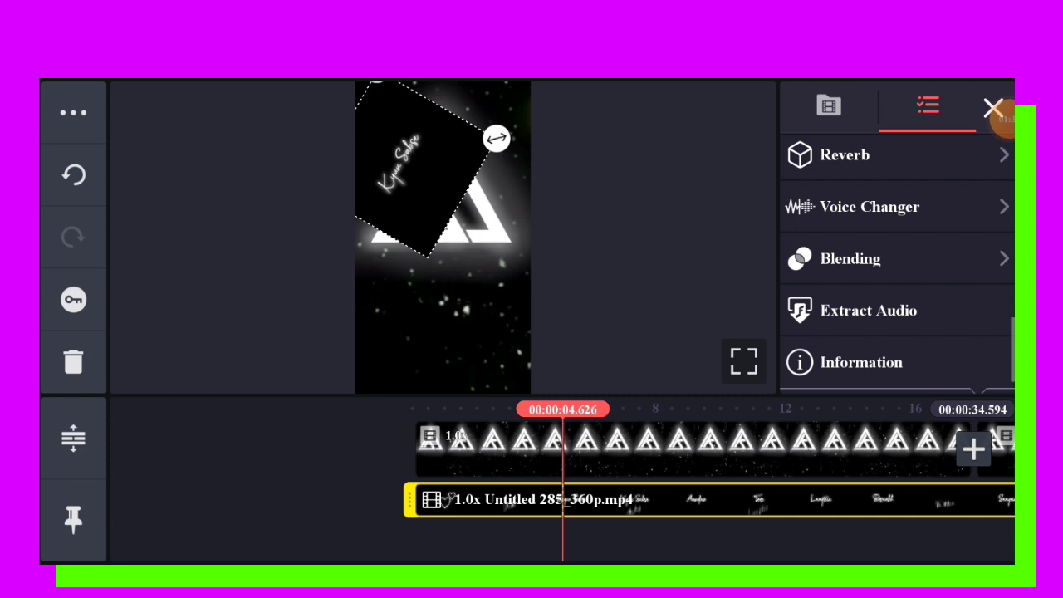
{"action": "left_click", "coordinate": [850, 258]}
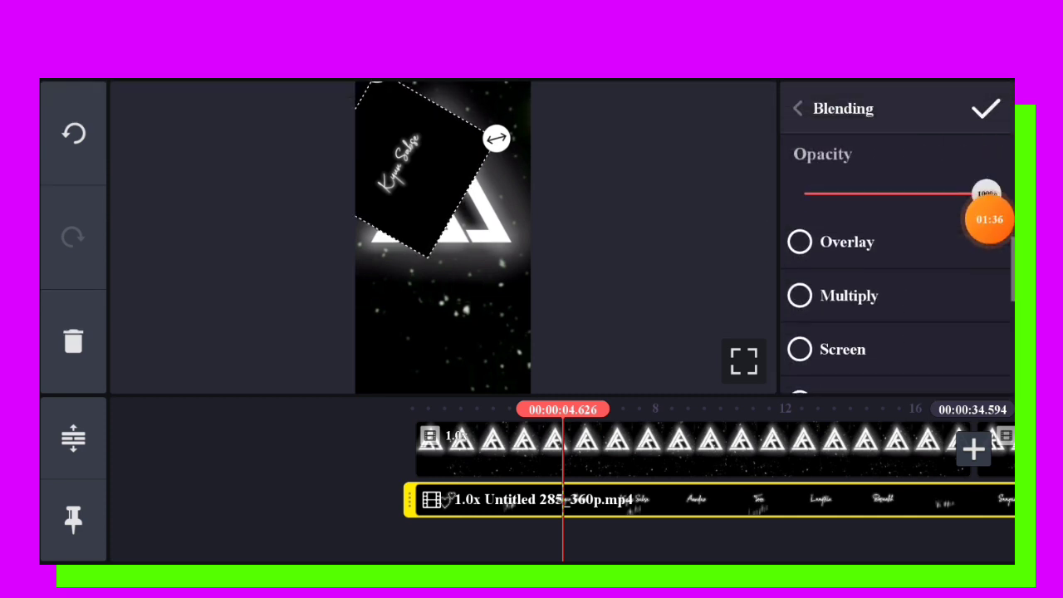
{"action": "left_click", "coordinate": [799, 349]}
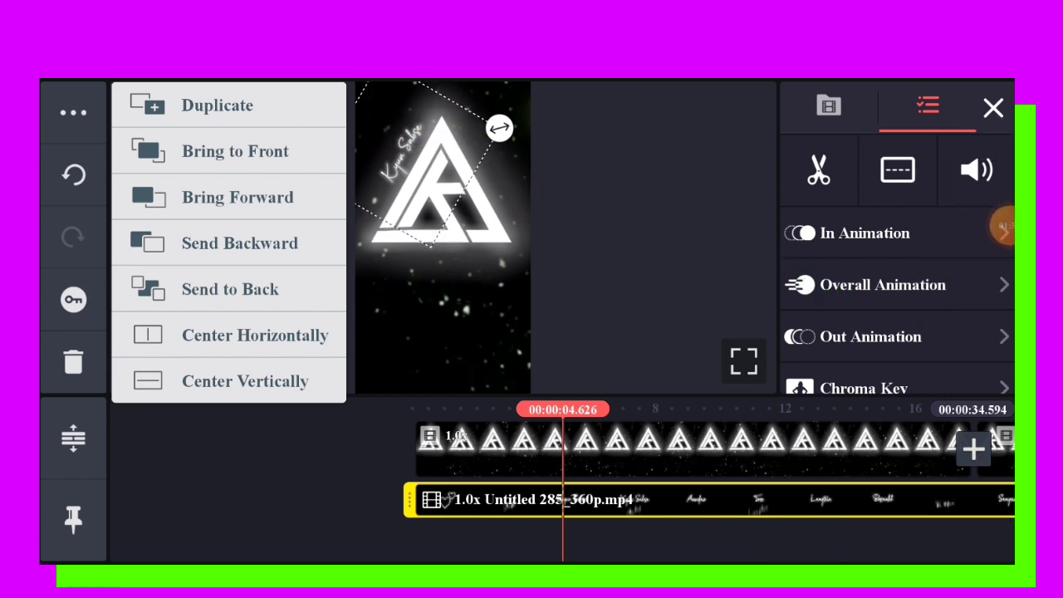
- Duplicate the lyric layer and tilt the copy along the triangle's right edge
{"action": "left_click", "coordinate": [218, 104]}
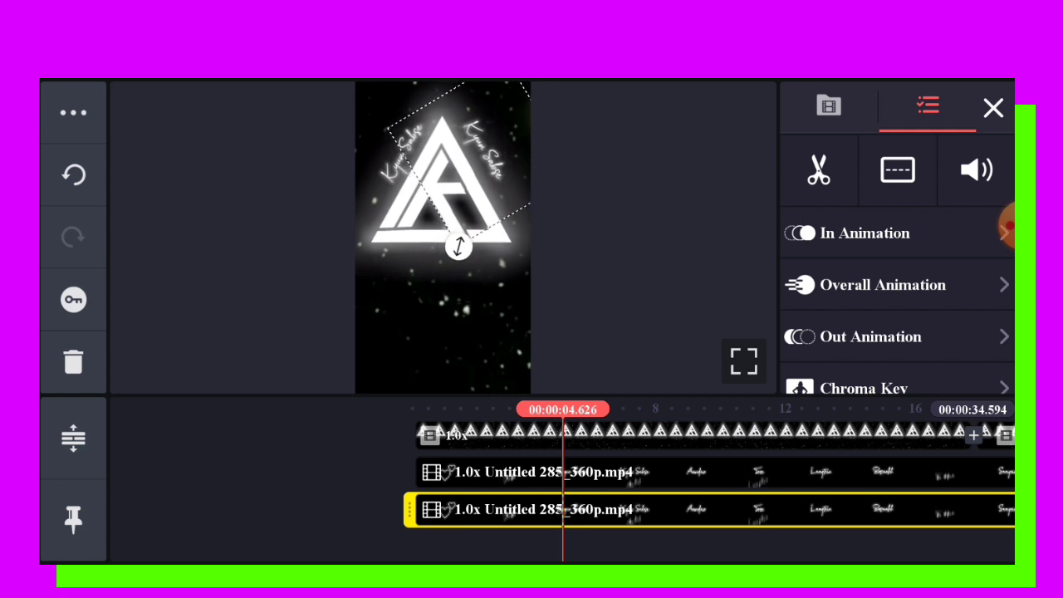
{"action": "left_click_drag", "start_coordinate": [457, 245], "coordinate": [442, 222]}
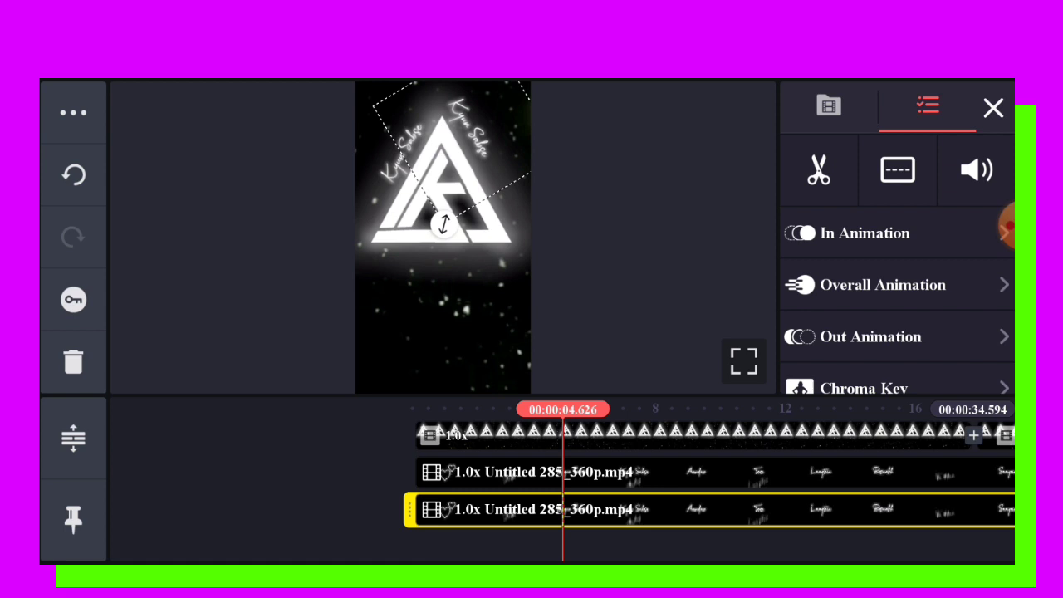
{"action": "left_click_drag", "start_coordinate": [445, 222], "coordinate": [458, 255]}
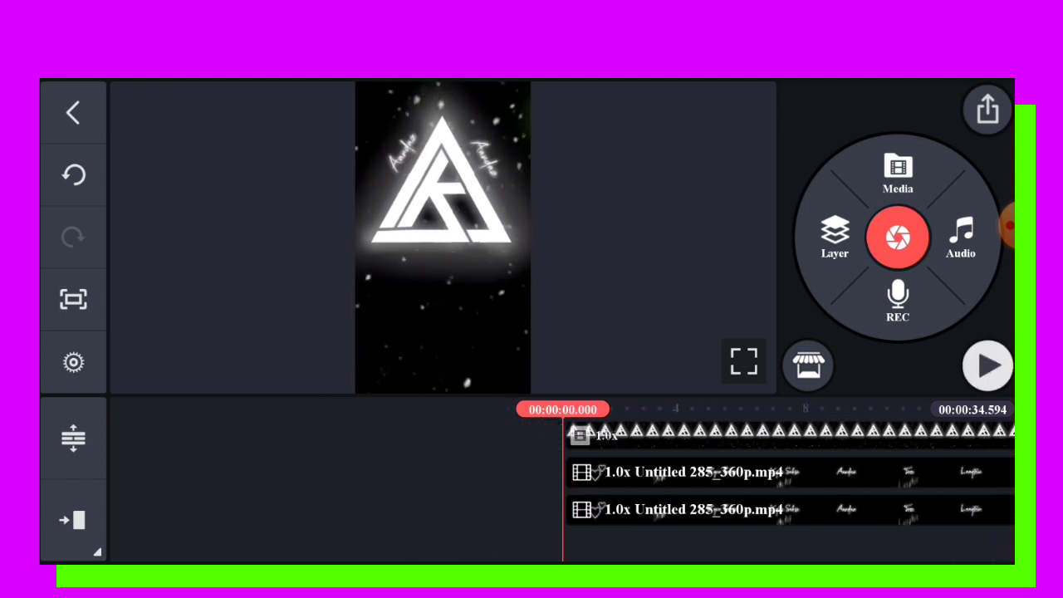
- Preview the project, then trim the triangle logo clip right of the 28-second playhead
{"action": "left_click", "coordinate": [987, 365]}
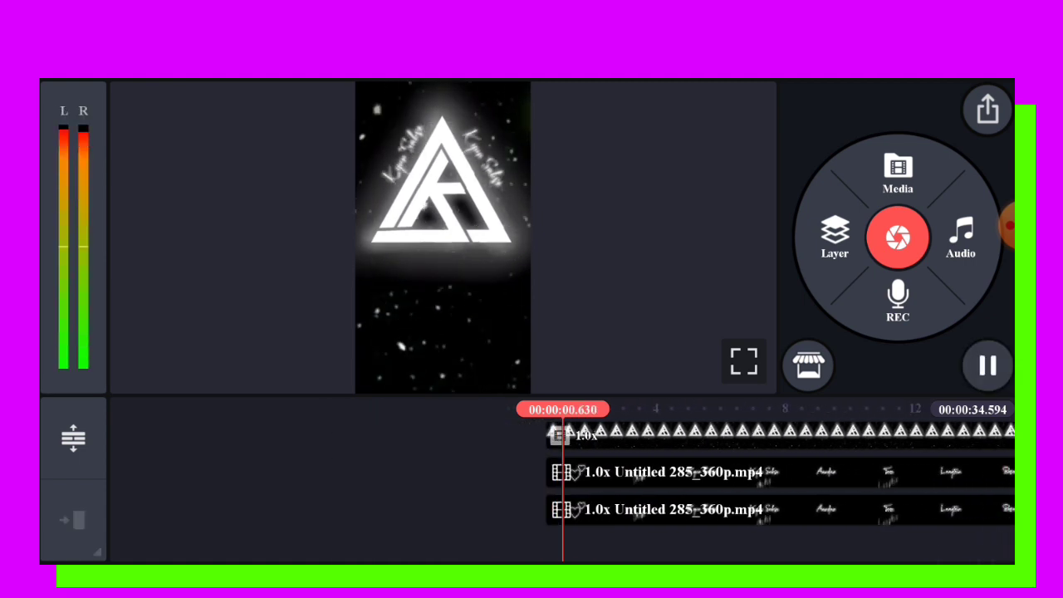
{"action": "left_click", "coordinate": [986, 365]}
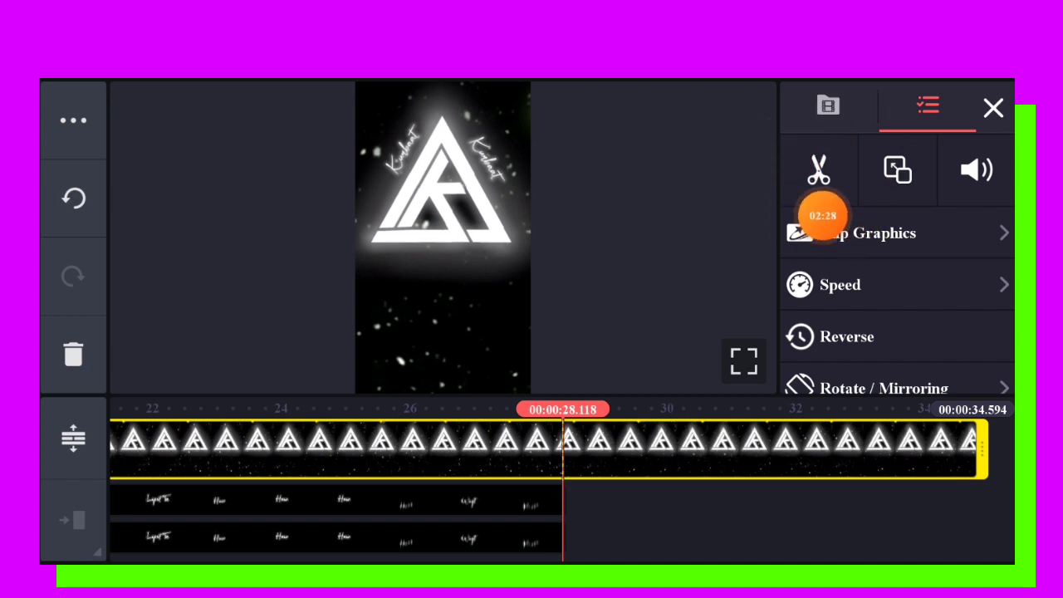
{"action": "left_click", "coordinate": [819, 169]}
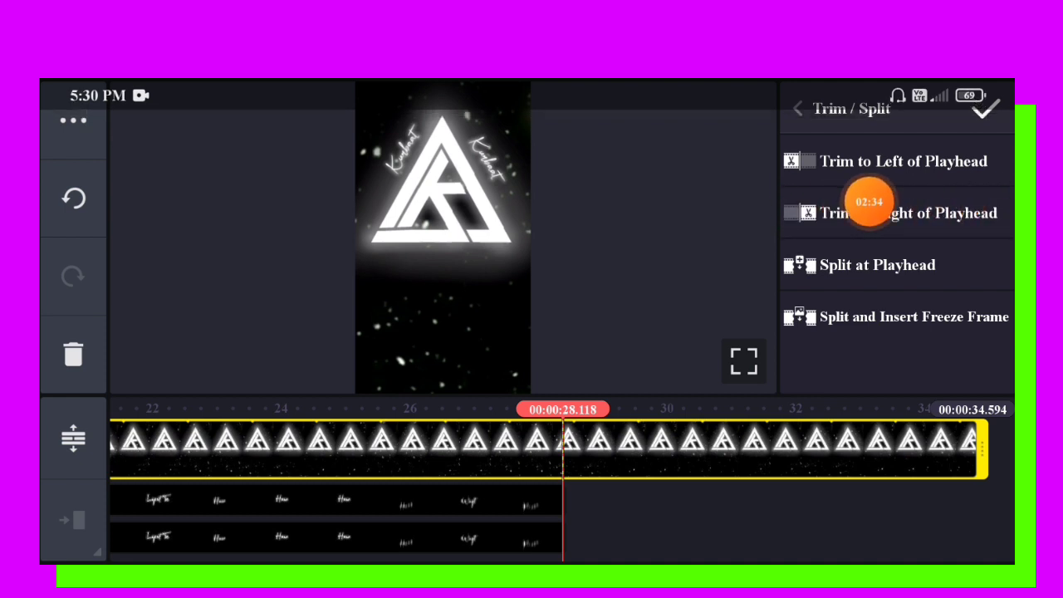
{"action": "left_click", "coordinate": [908, 213]}
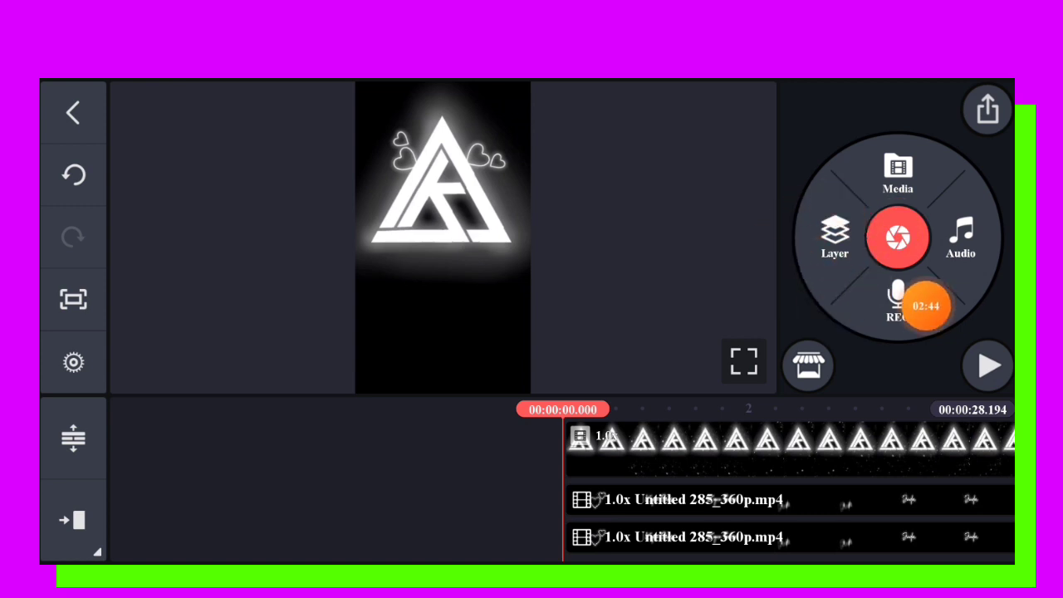
- Add the red colour-cycling video from Download as a layer over the triangle logo
{"action": "left_click", "coordinate": [834, 236]}
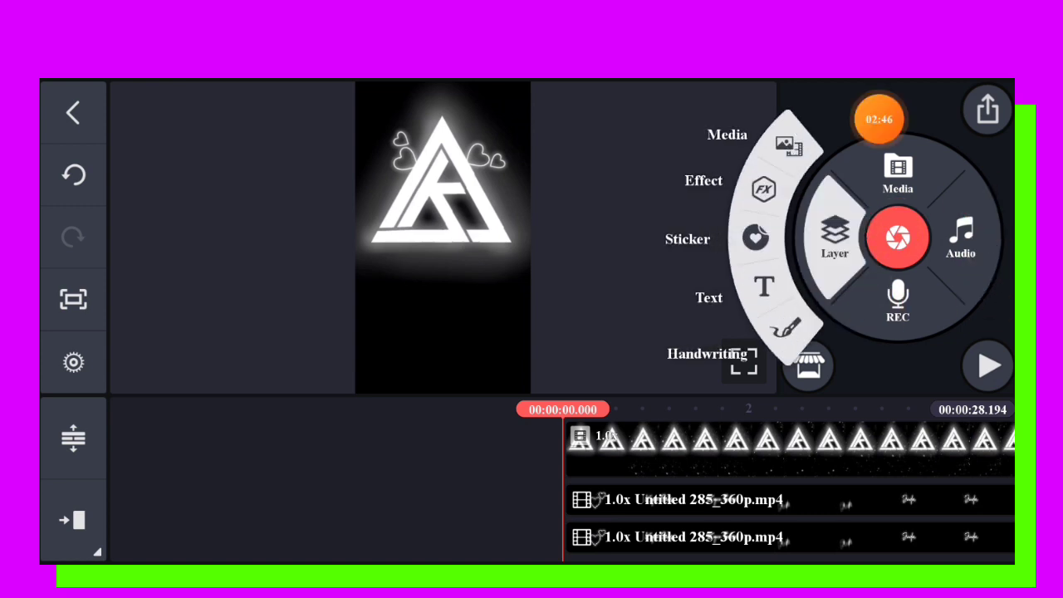
{"action": "left_click", "coordinate": [897, 170]}
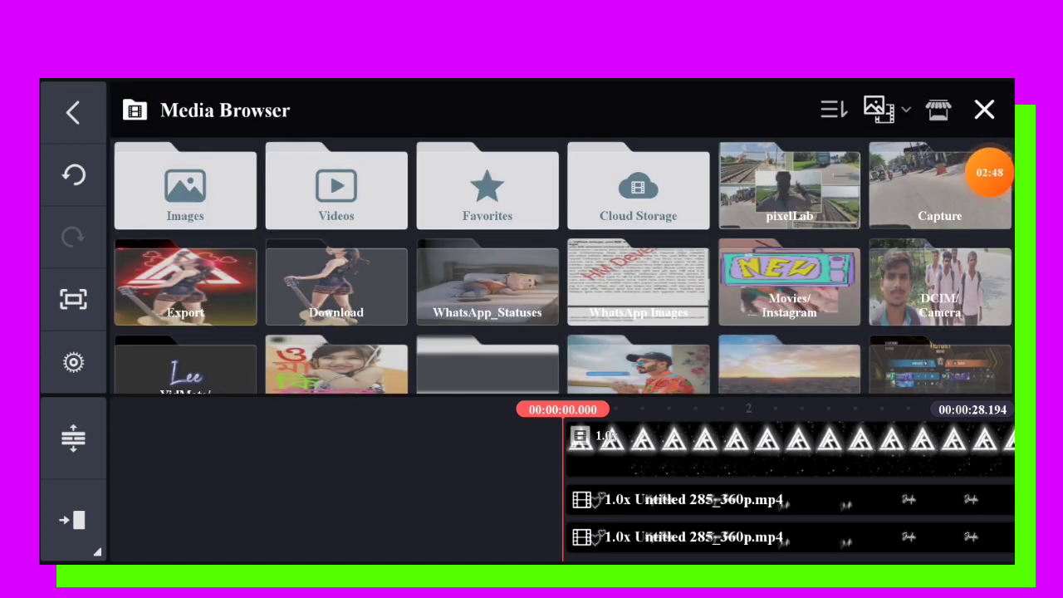
{"action": "left_click", "coordinate": [335, 284]}
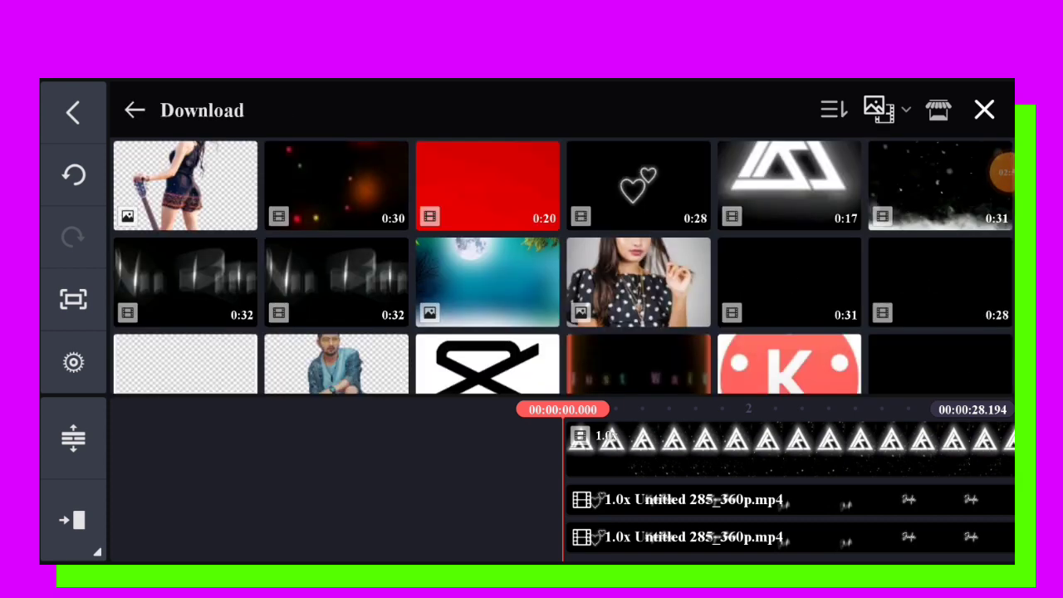
{"action": "left_click", "coordinate": [486, 184]}
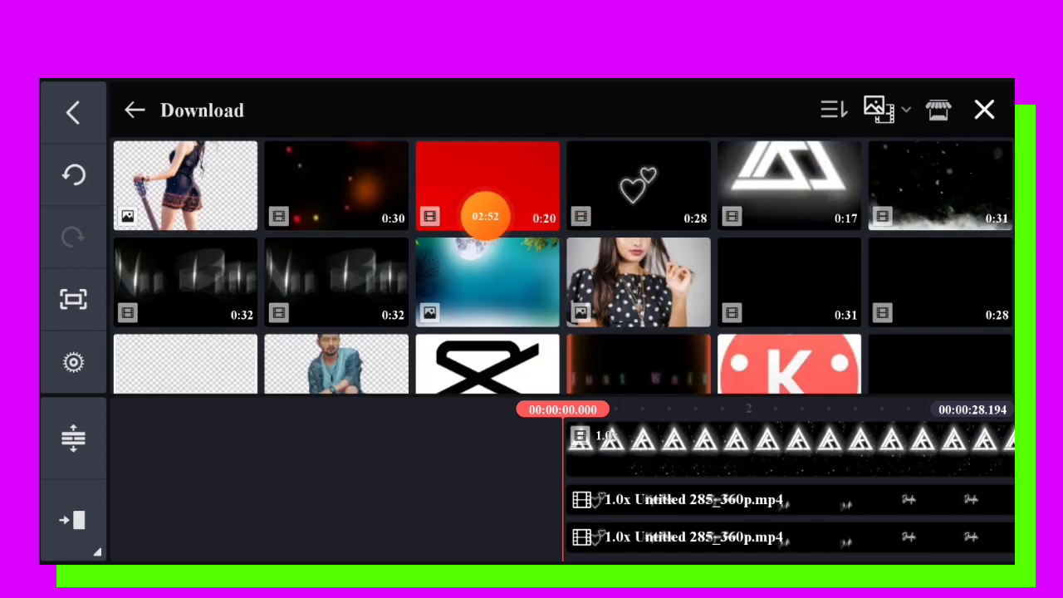
{"action": "left_click", "coordinate": [486, 184]}
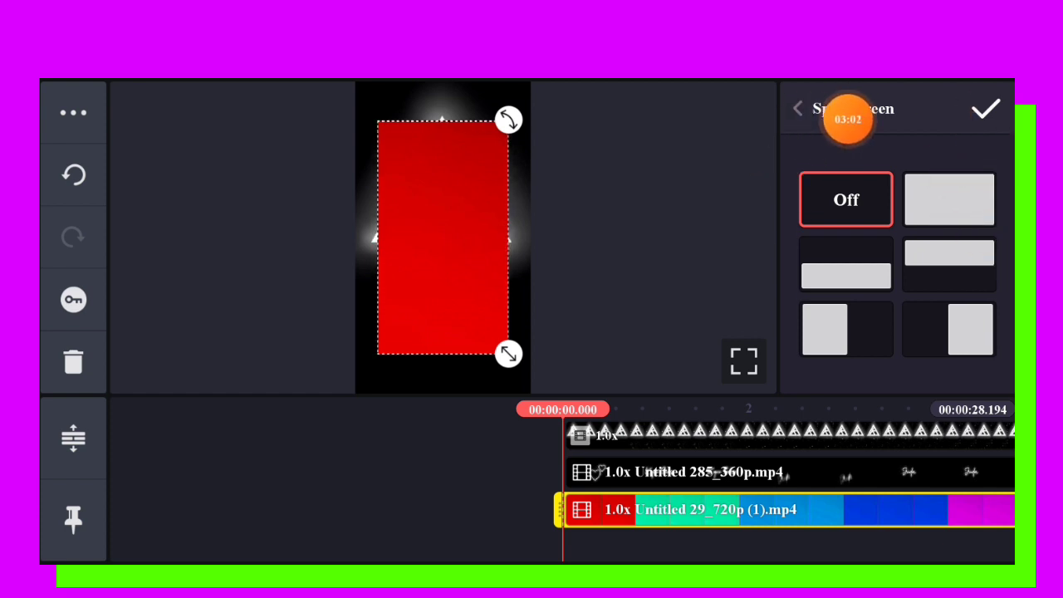
{"action": "left_click", "coordinate": [949, 200]}
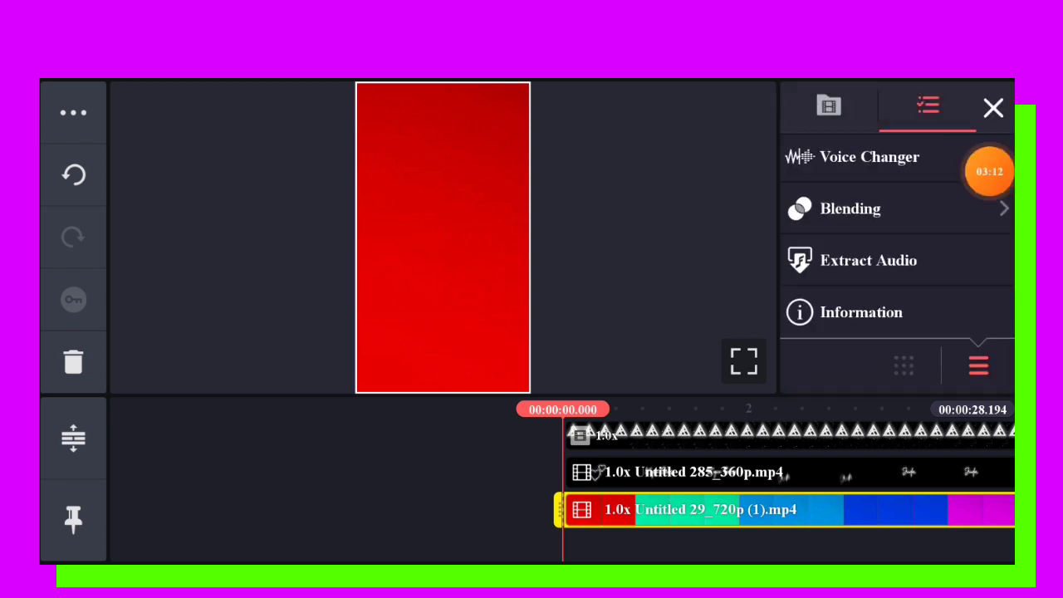
{"action": "left_click", "coordinate": [849, 208]}
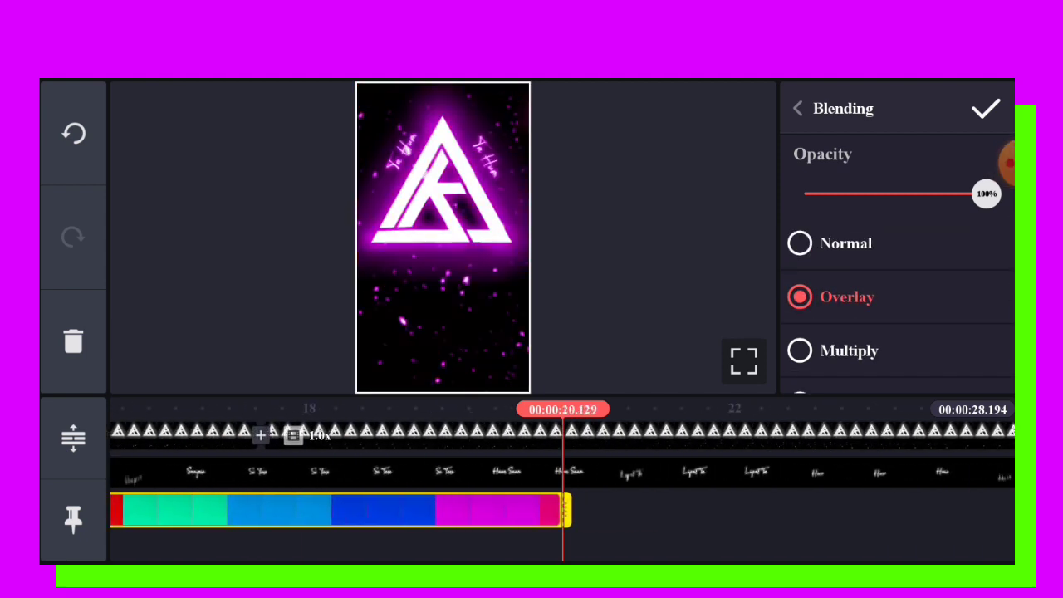
- Apply Overlay blending to the colour layer and trim it at the playhead near 28 seconds
{"action": "left_click", "coordinate": [986, 108]}
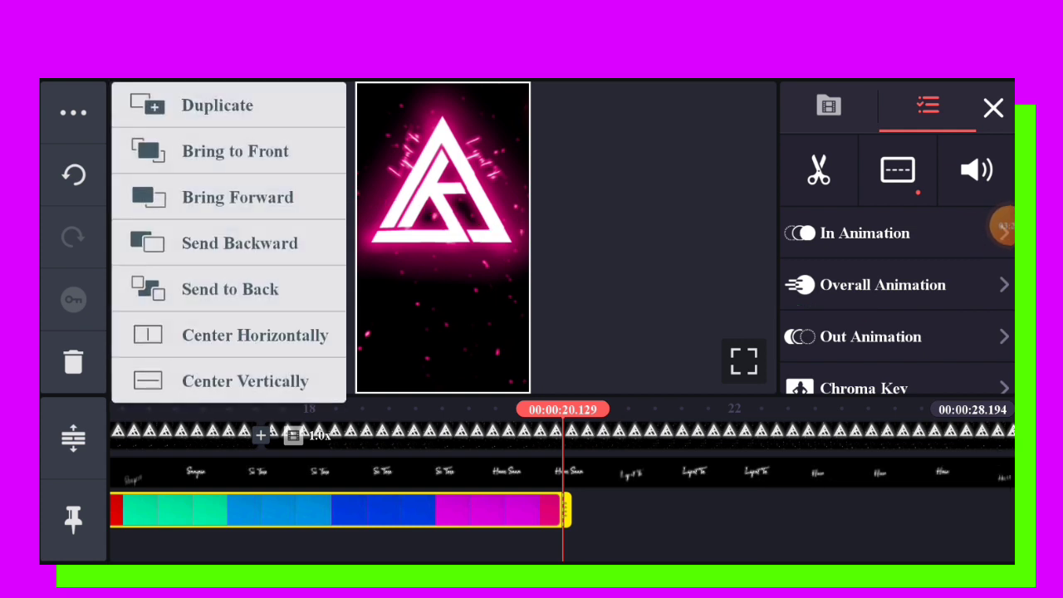
{"action": "left_click", "coordinate": [218, 104]}
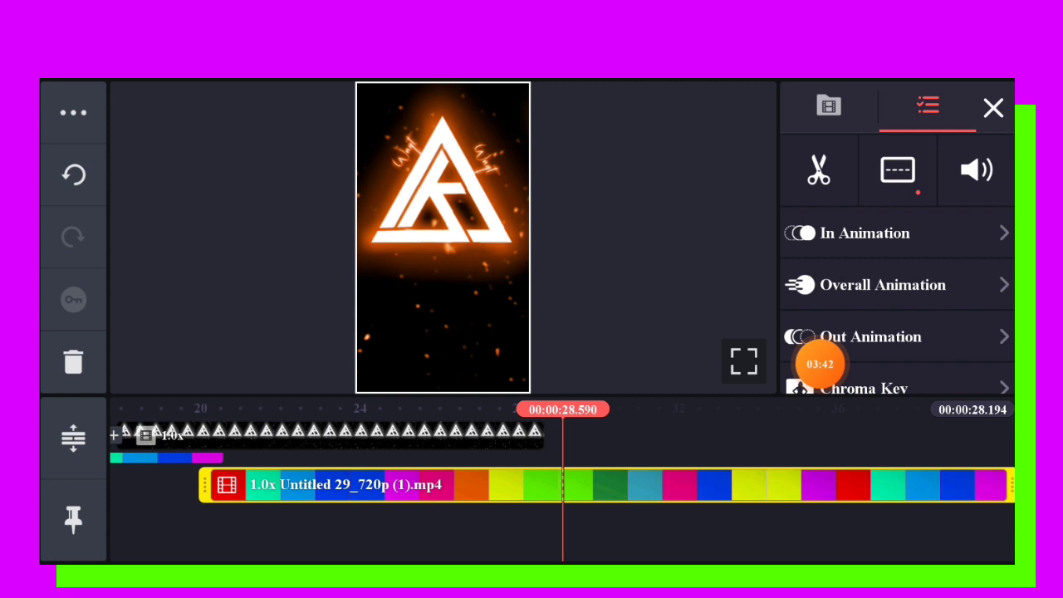
{"action": "left_click", "coordinate": [818, 170]}
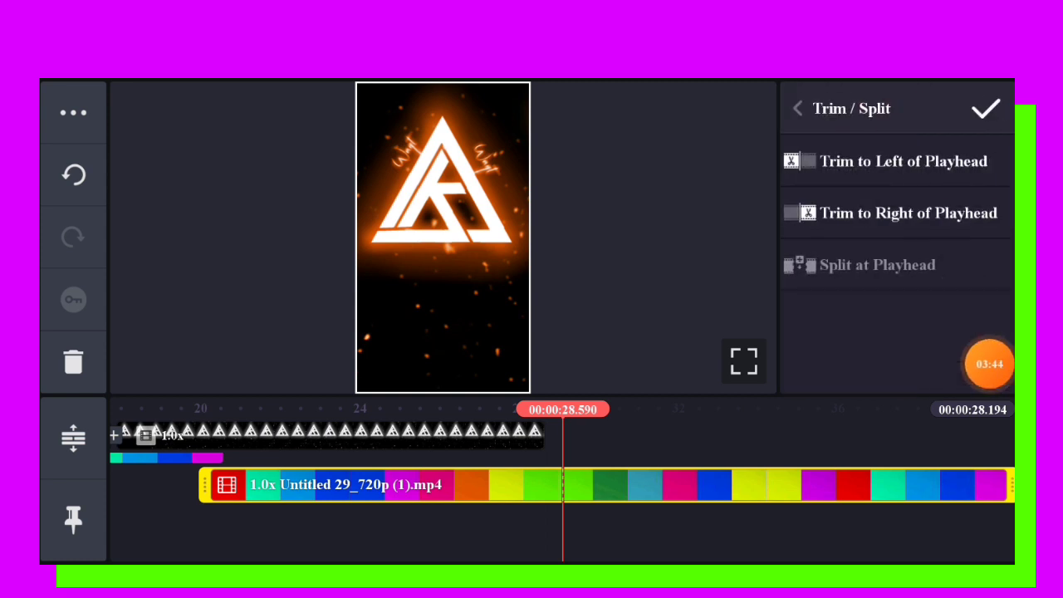
{"action": "left_click", "coordinate": [985, 108]}
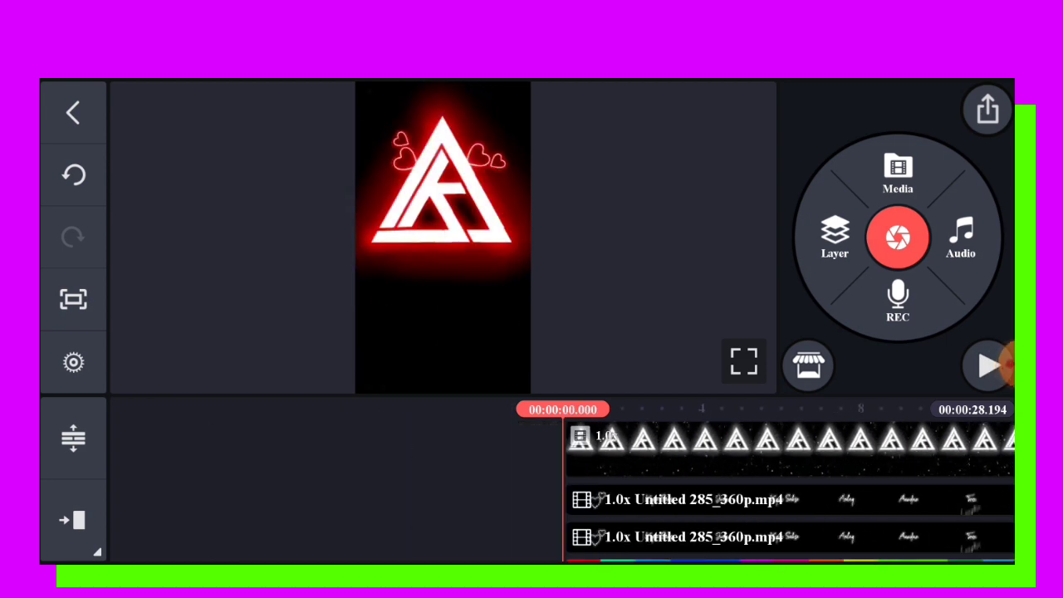
- Add the guitar girl cut-out PNG as a layer and extend it along the timeline
{"action": "left_click", "coordinate": [898, 171]}
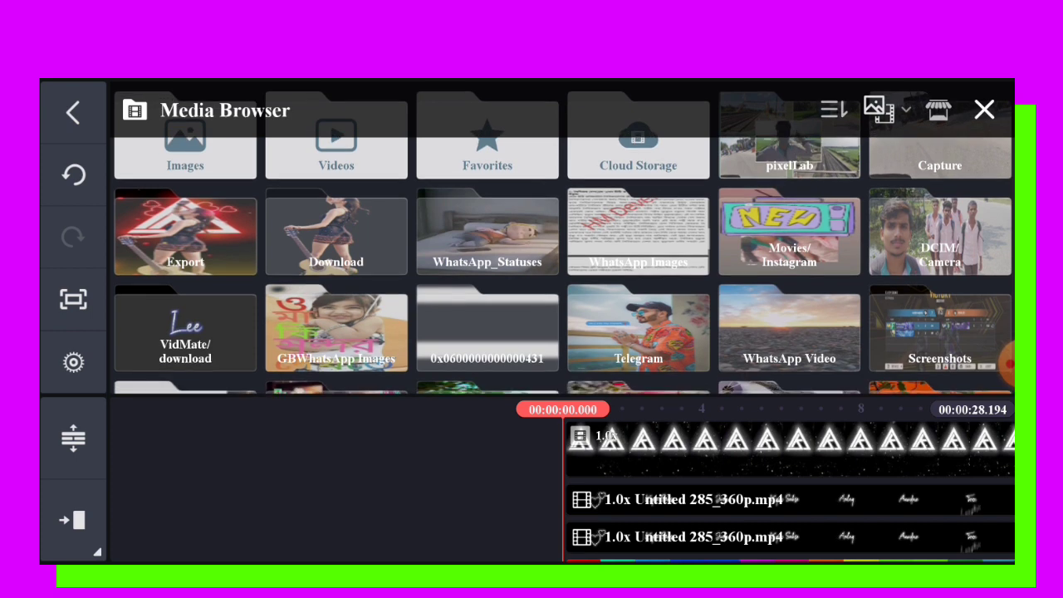
{"action": "left_click", "coordinate": [336, 233]}
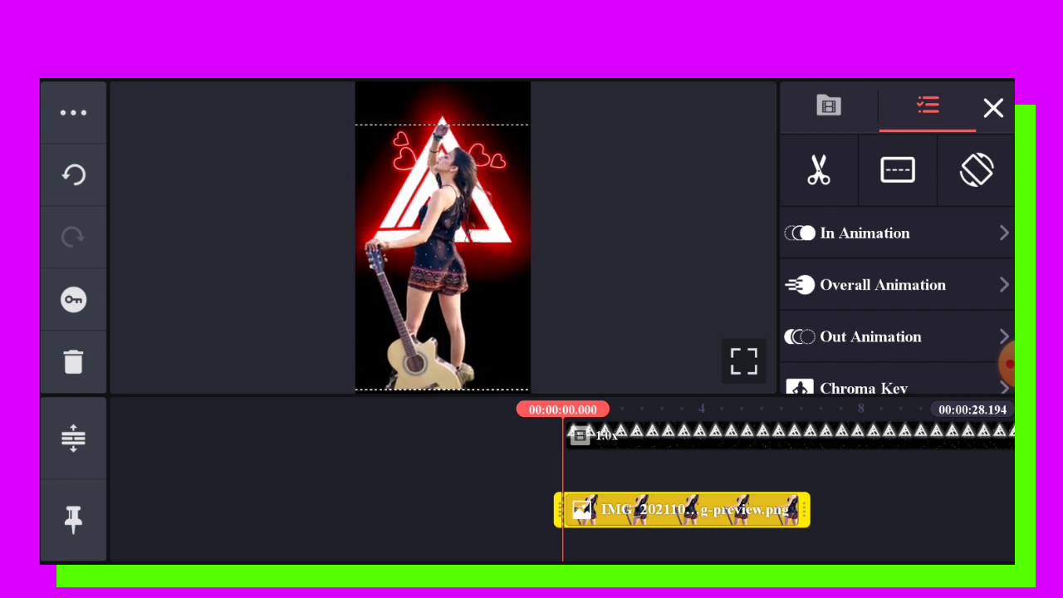
{"action": "left_click", "coordinate": [993, 108]}
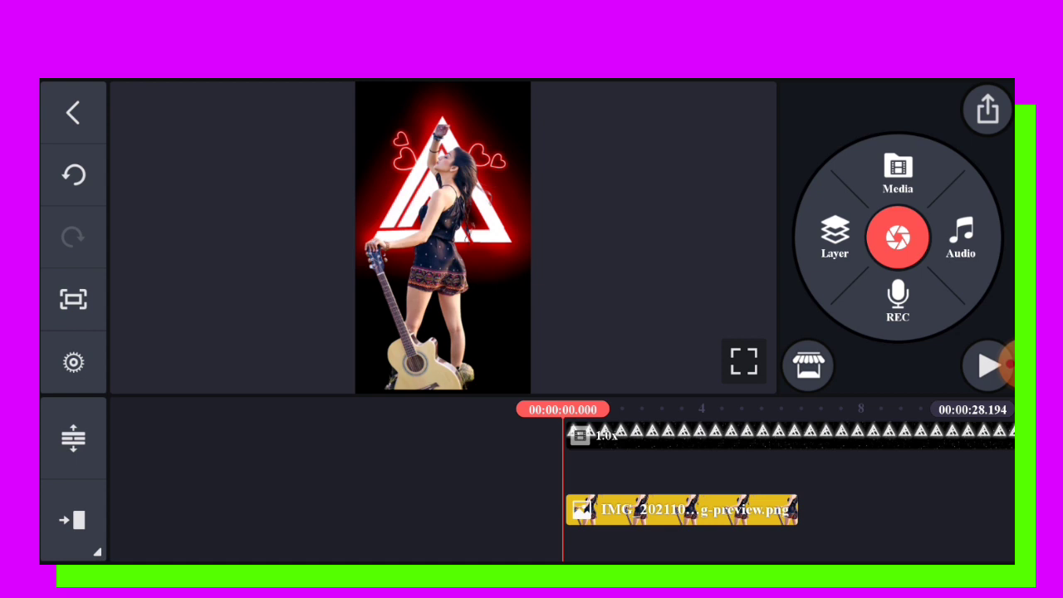
{"action": "left_click", "coordinate": [681, 509]}
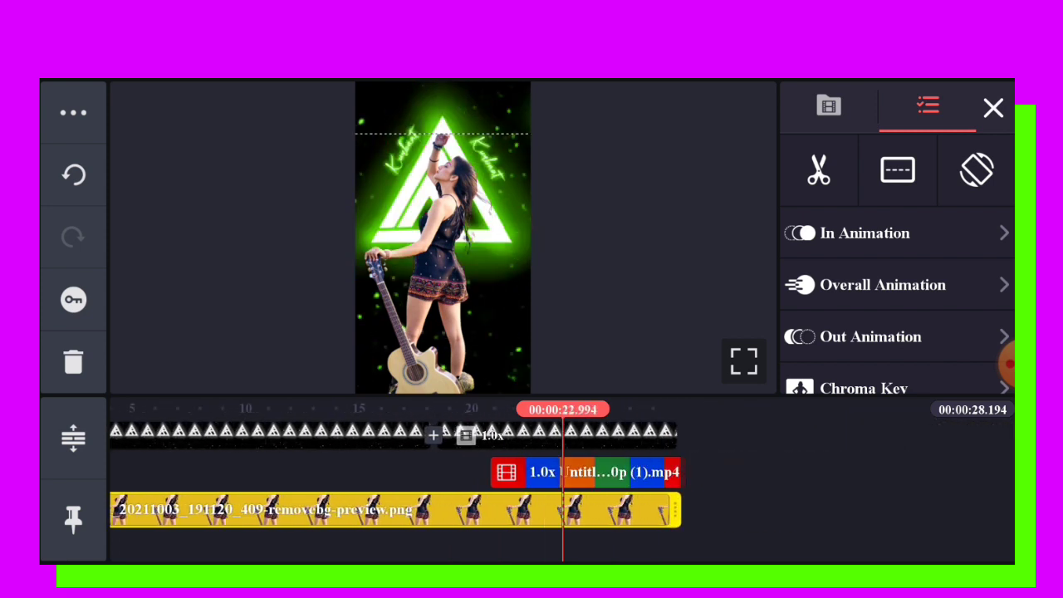
{"action": "left_click", "coordinate": [993, 108]}
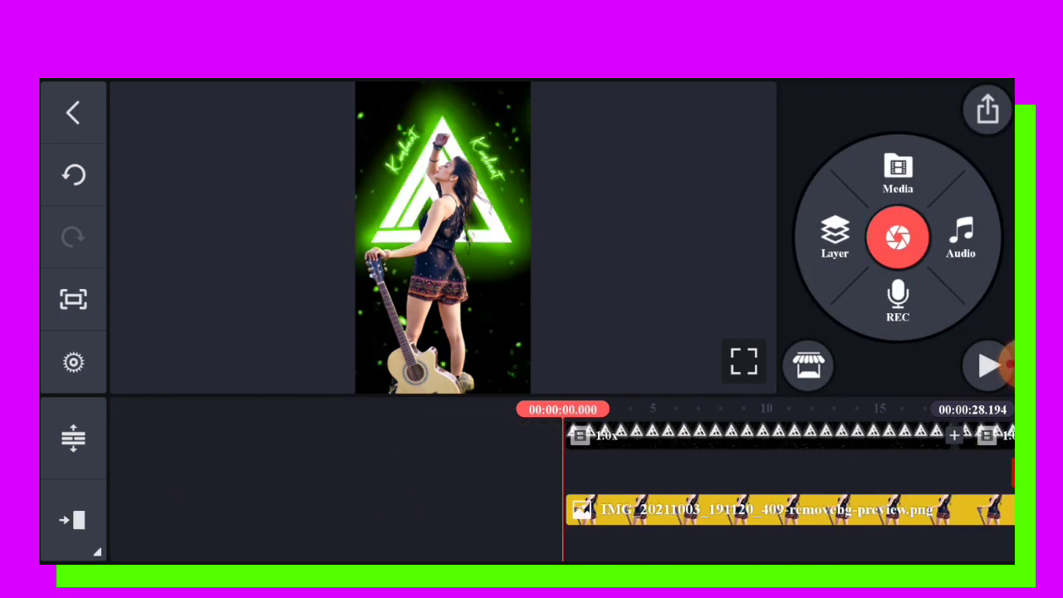
{"action": "left_click", "coordinate": [834, 236]}
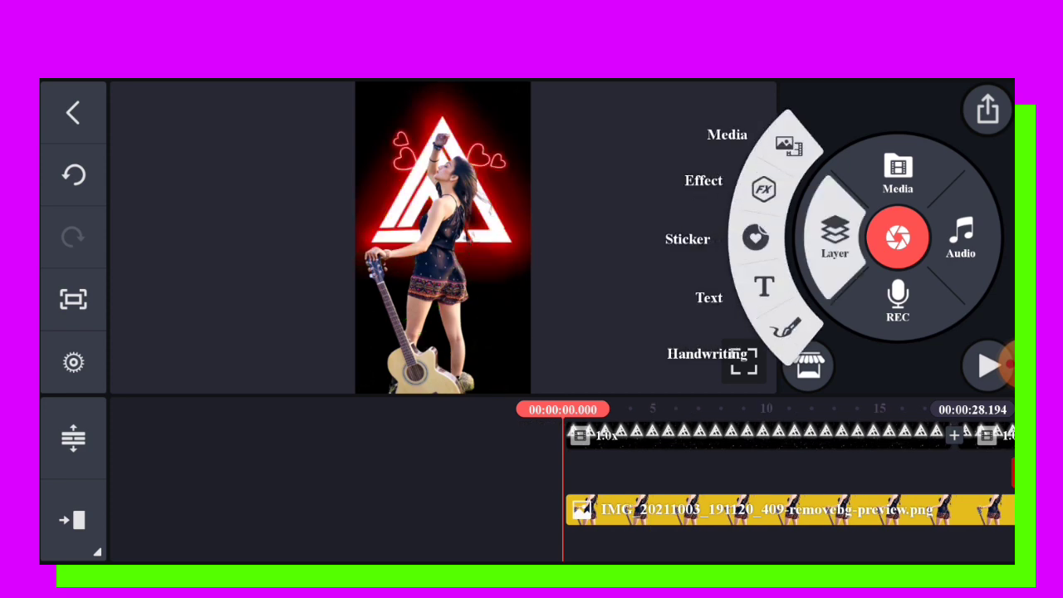
- Add the red particle video as a blended layer, then open the export settings
{"action": "left_click", "coordinate": [898, 170]}
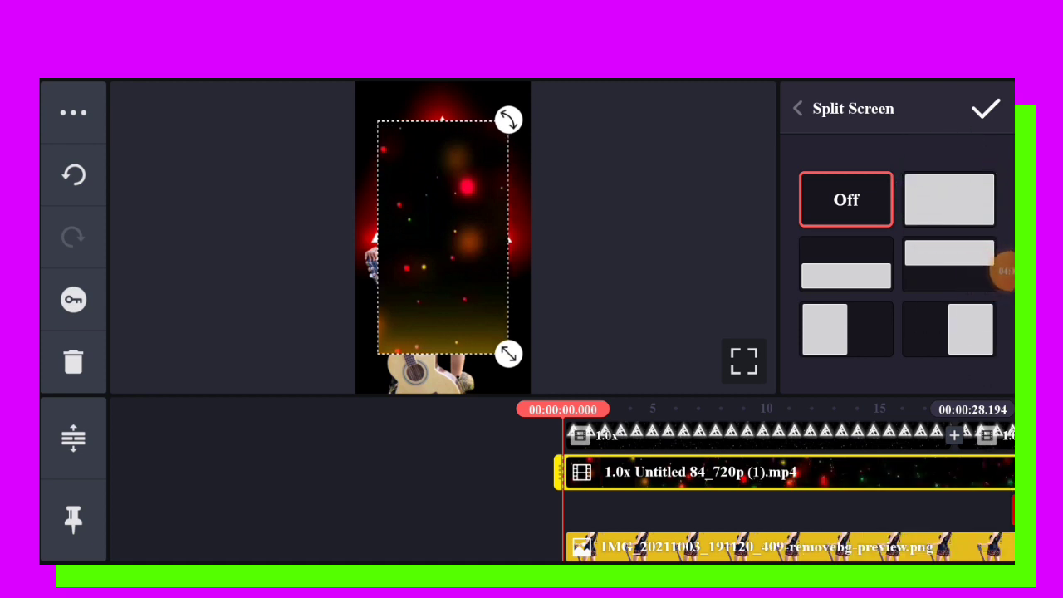
{"action": "left_click", "coordinate": [947, 200]}
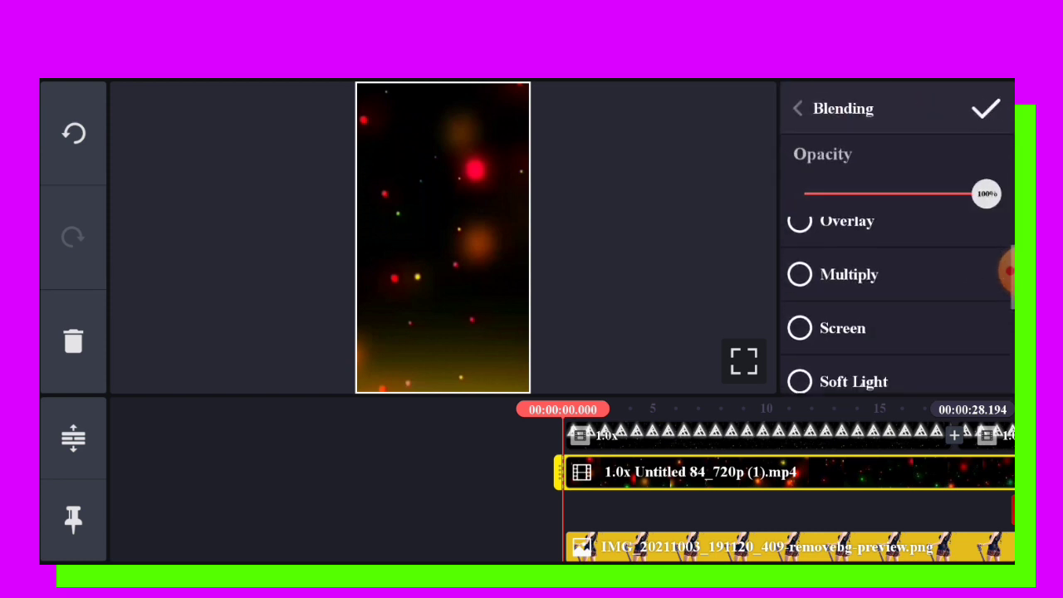
{"action": "left_click", "coordinate": [986, 108]}
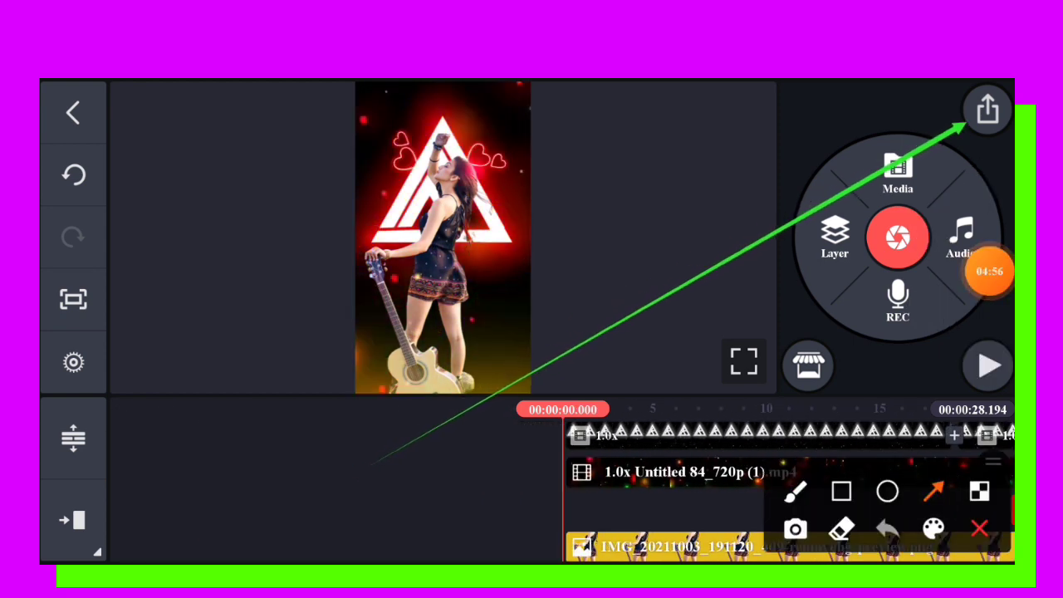
{"action": "left_click", "coordinate": [986, 109]}
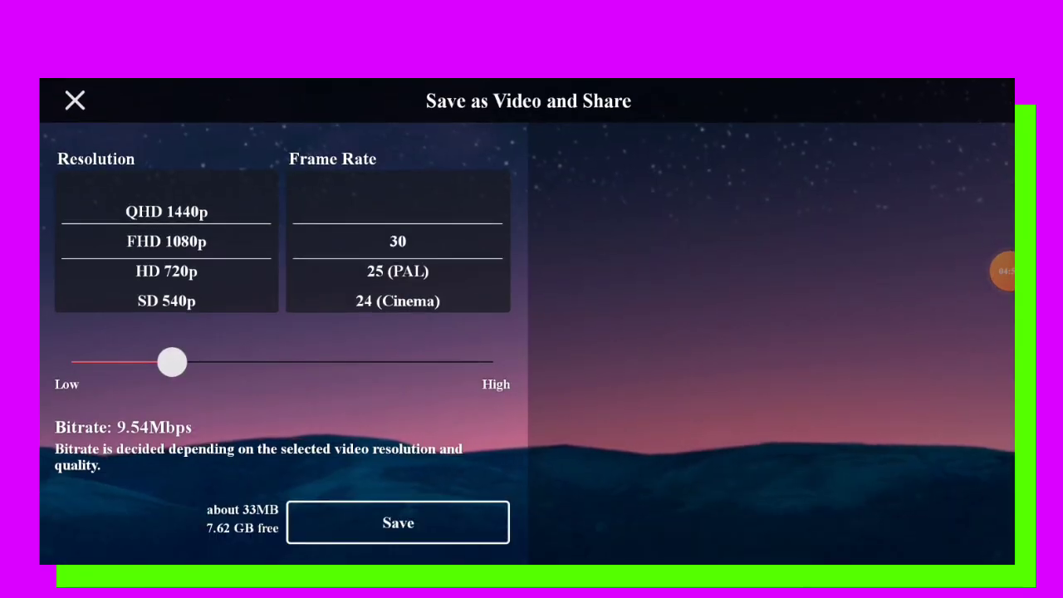